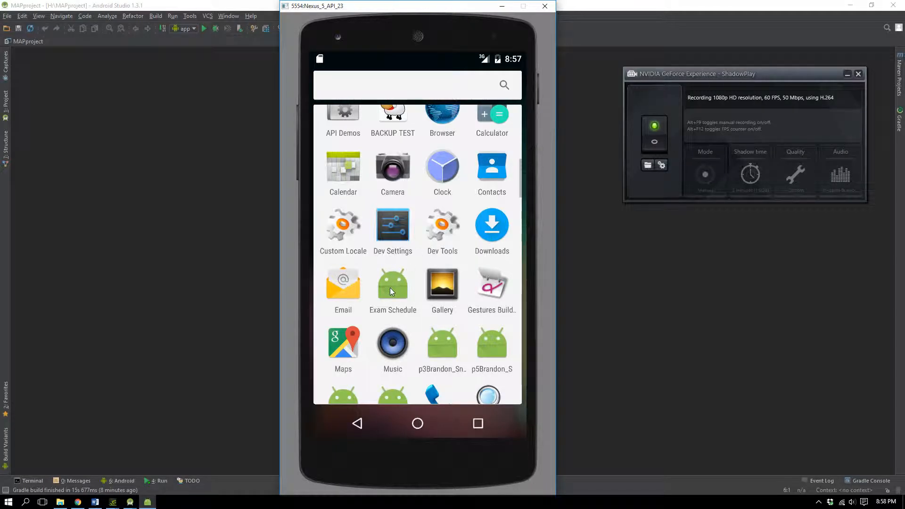
{"action": "mouse_move", "coordinate": [397, 286]}
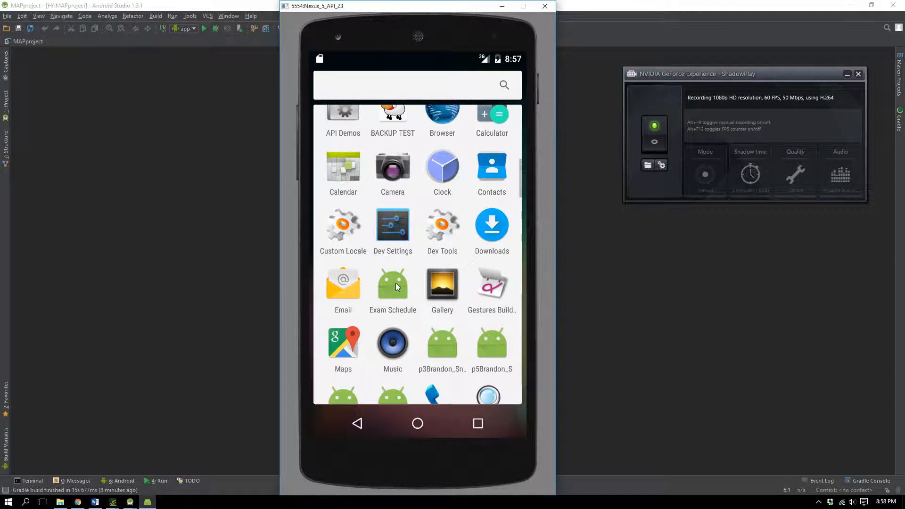
Launch the Exam Schedule app from the app drawer.
{"action": "left_click", "coordinate": [392, 283]}
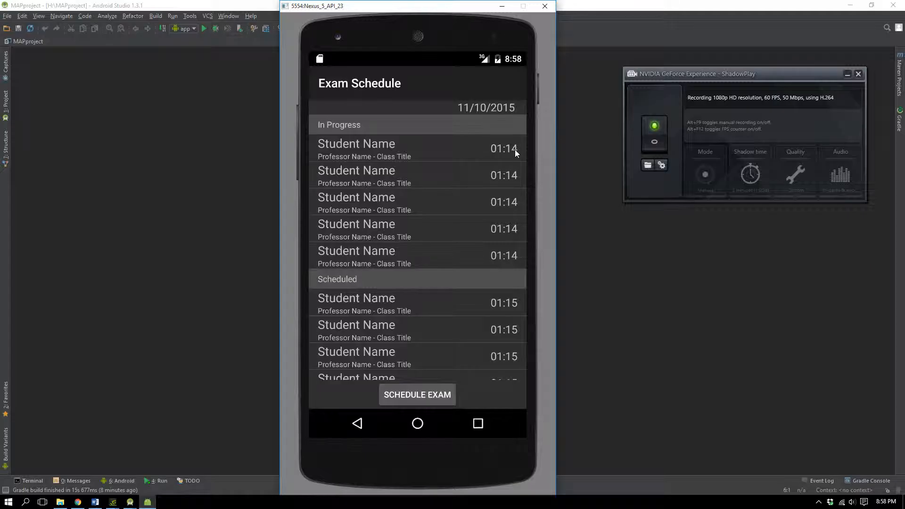
{"action": "mouse_move", "coordinate": [515, 141]}
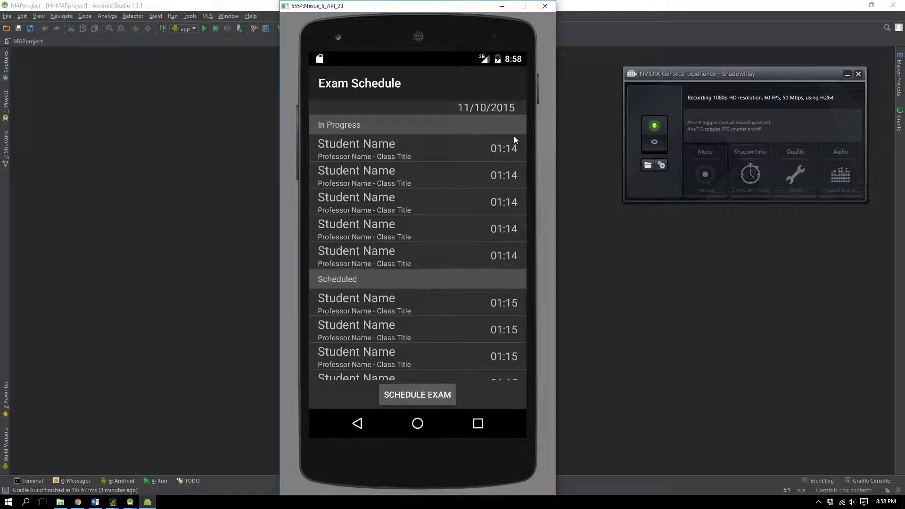
{"action": "mouse_move", "coordinate": [500, 149]}
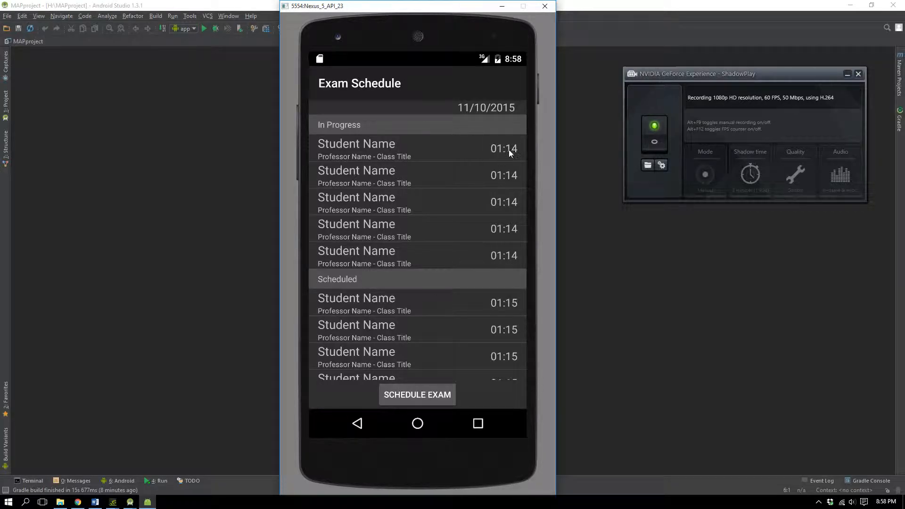
{"action": "mouse_move", "coordinate": [475, 193]}
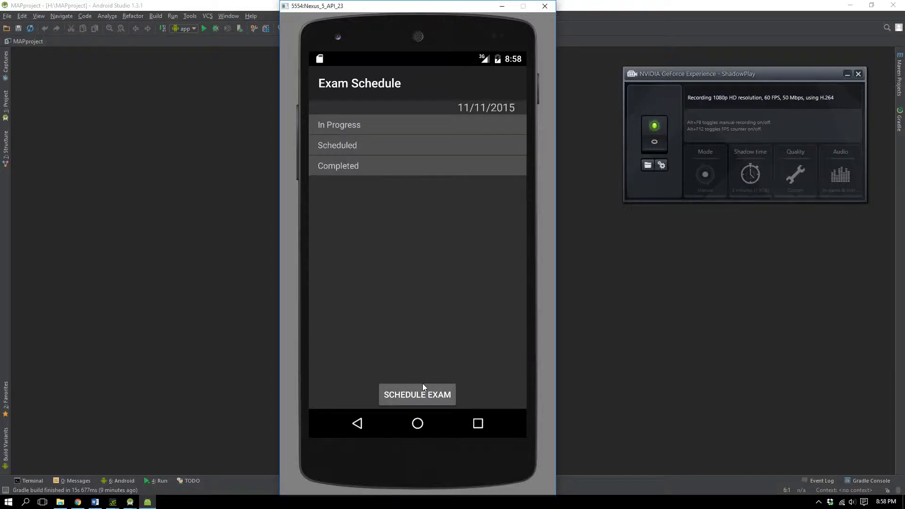
Schedule a new exam for 11-11-2015 at 08:58 PM and submit it.
{"action": "left_click", "coordinate": [417, 394]}
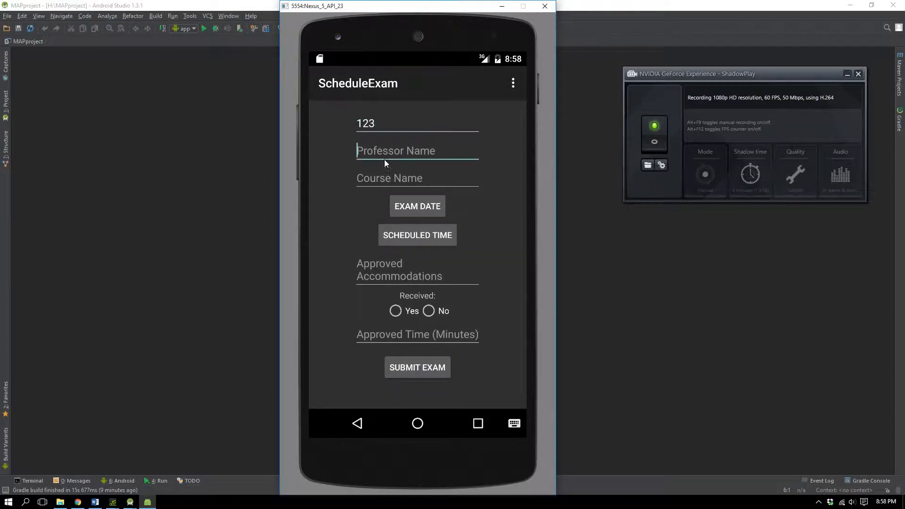
{"action": "left_click", "coordinate": [417, 206]}
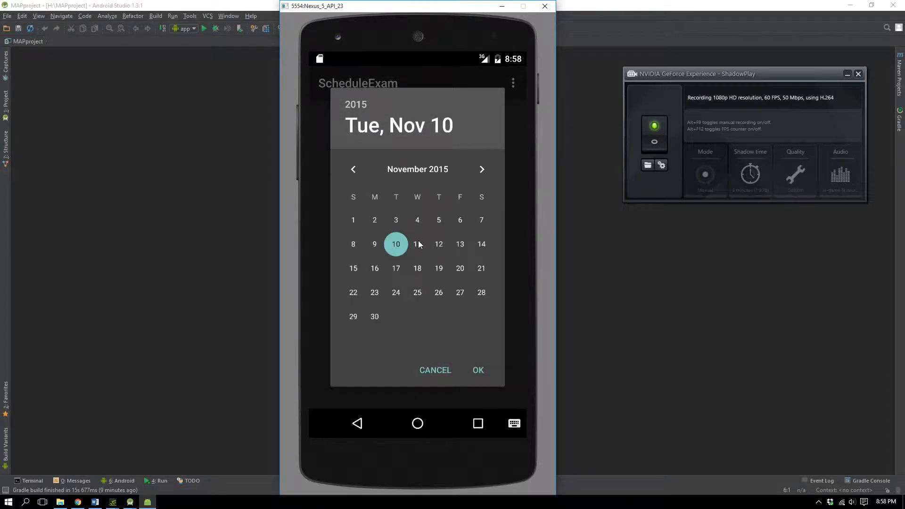
{"action": "left_click", "coordinate": [477, 370]}
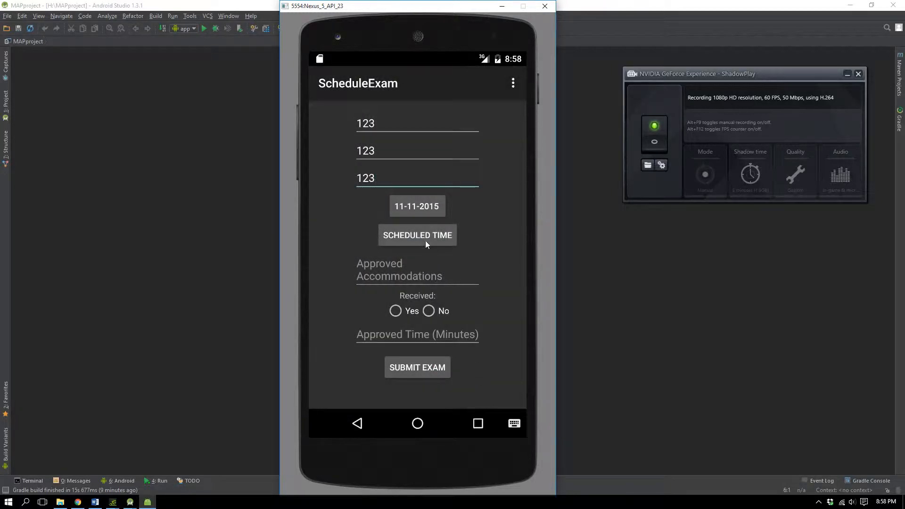
{"action": "left_click", "coordinate": [417, 234]}
{"action": "type", "text": "123"}
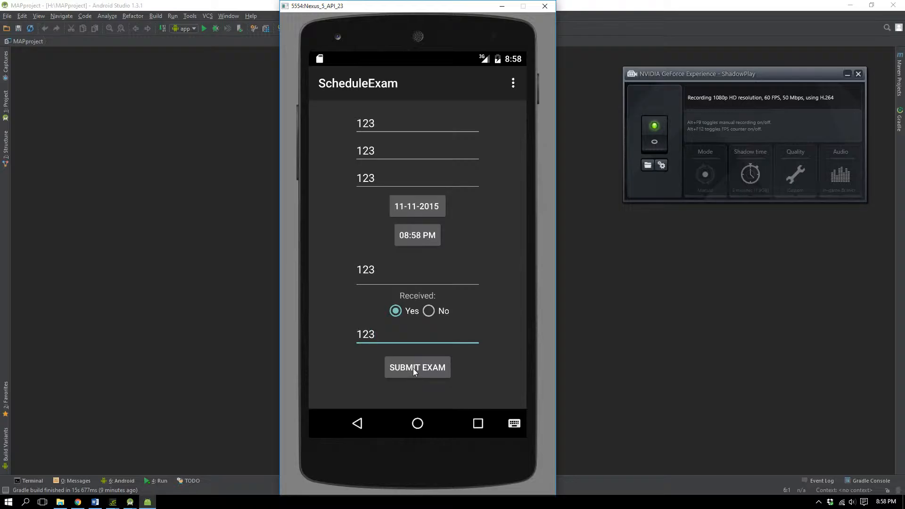
{"action": "left_click", "coordinate": [417, 367]}
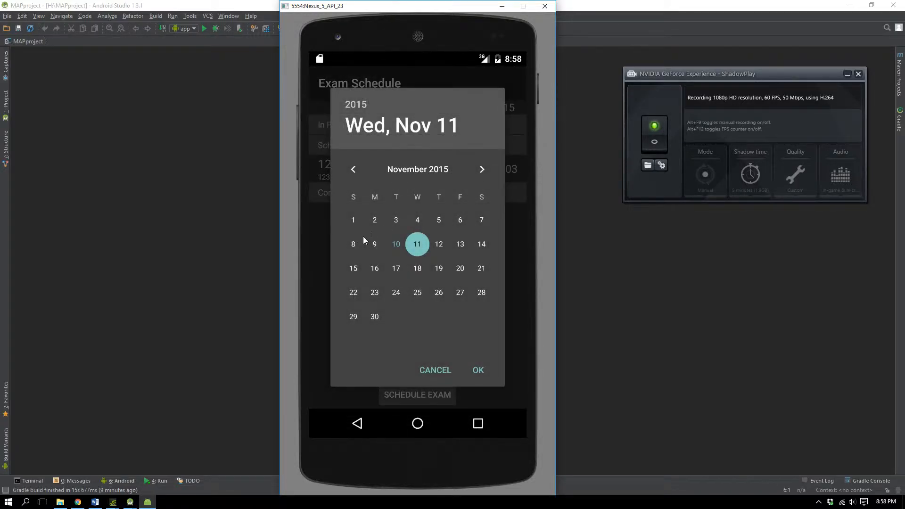
Confirm November 11 in the date picker to view its schedule with exam 123.
{"action": "left_click", "coordinate": [477, 370]}
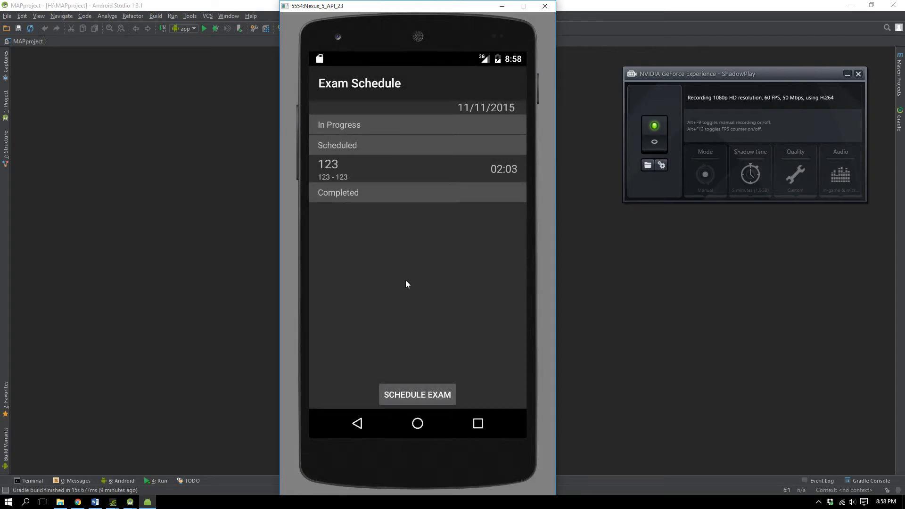
{"action": "mouse_move", "coordinate": [462, 175]}
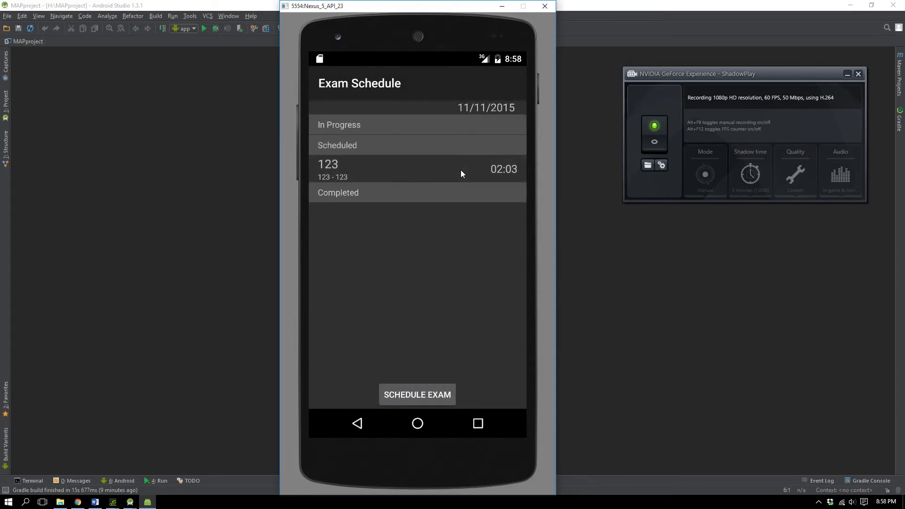